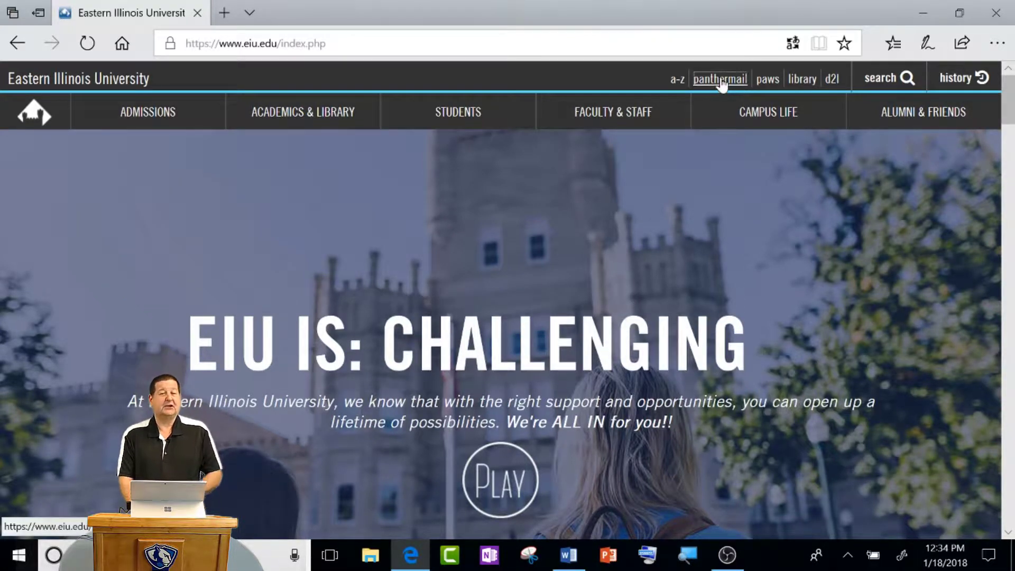
{"action": "left_click", "coordinate": [719, 79]}
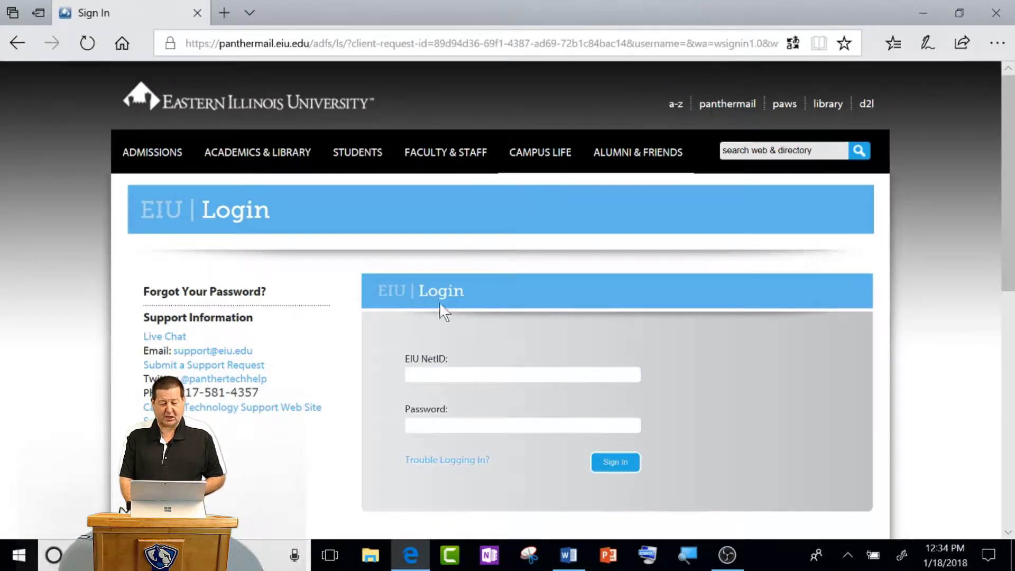
{"action": "type", "text": "g"}
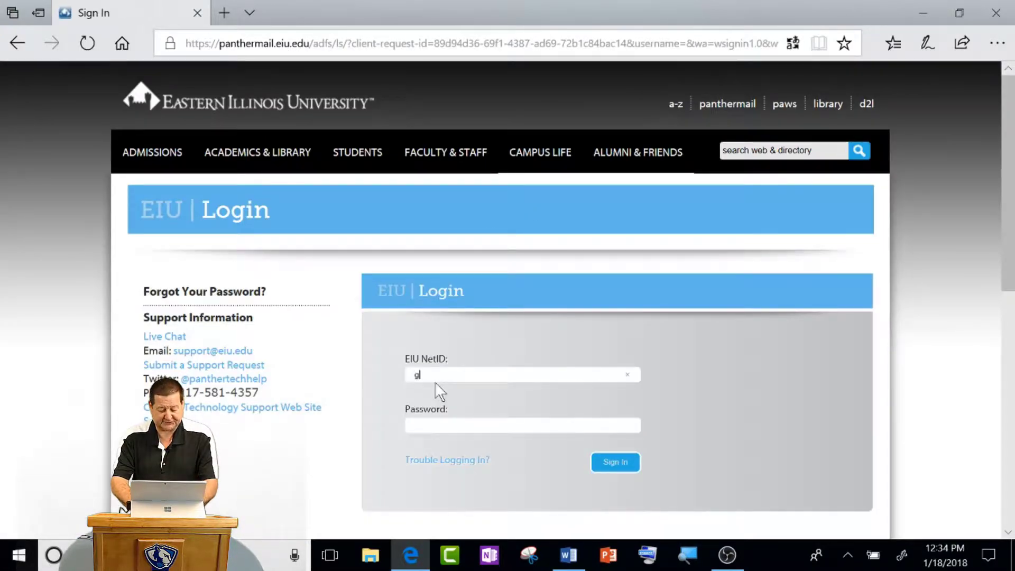
{"action": "type", "text": "tgrissom"}
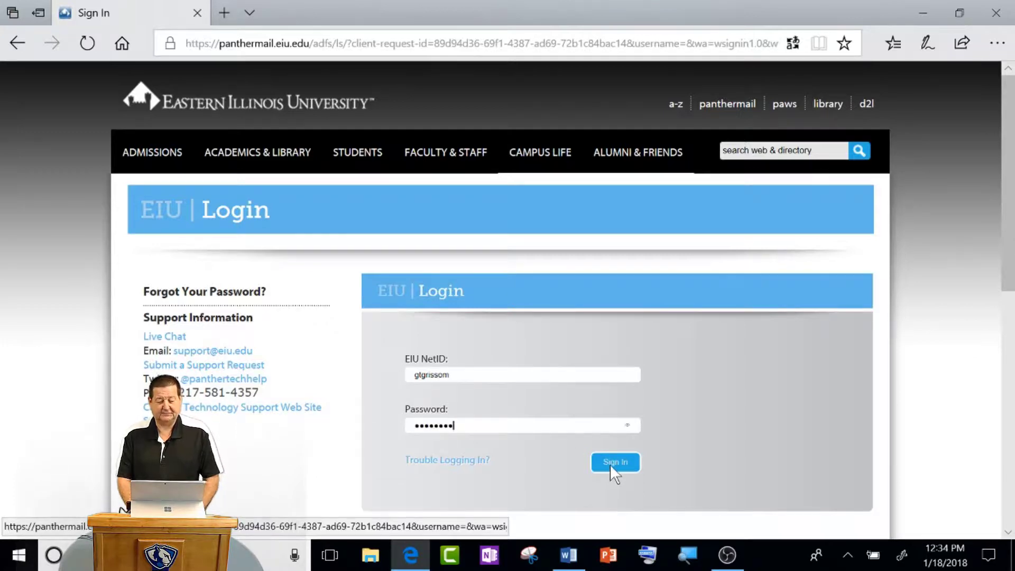
{"action": "left_click", "coordinate": [615, 461]}
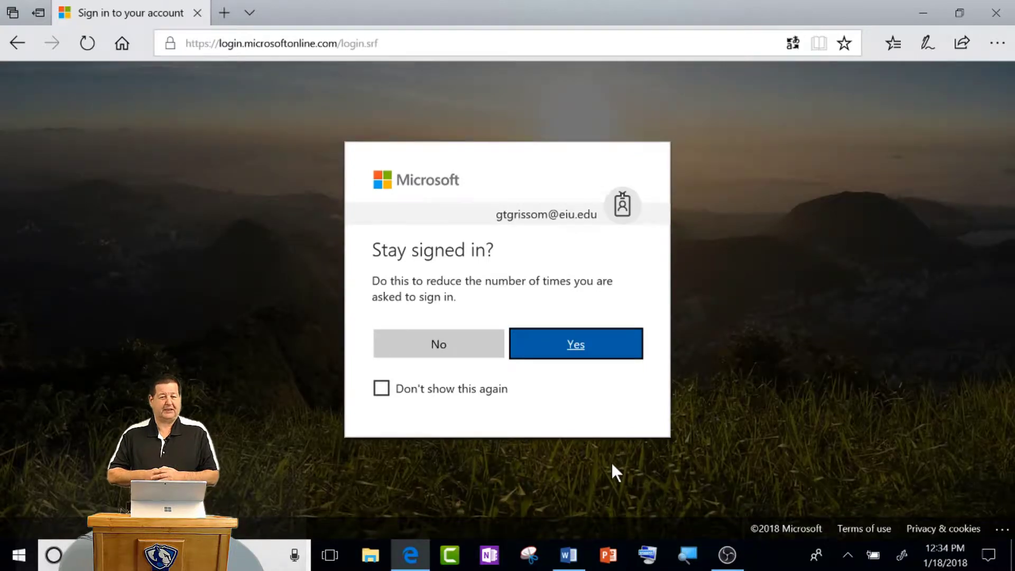
{"action": "mouse_move", "coordinate": [564, 339]}
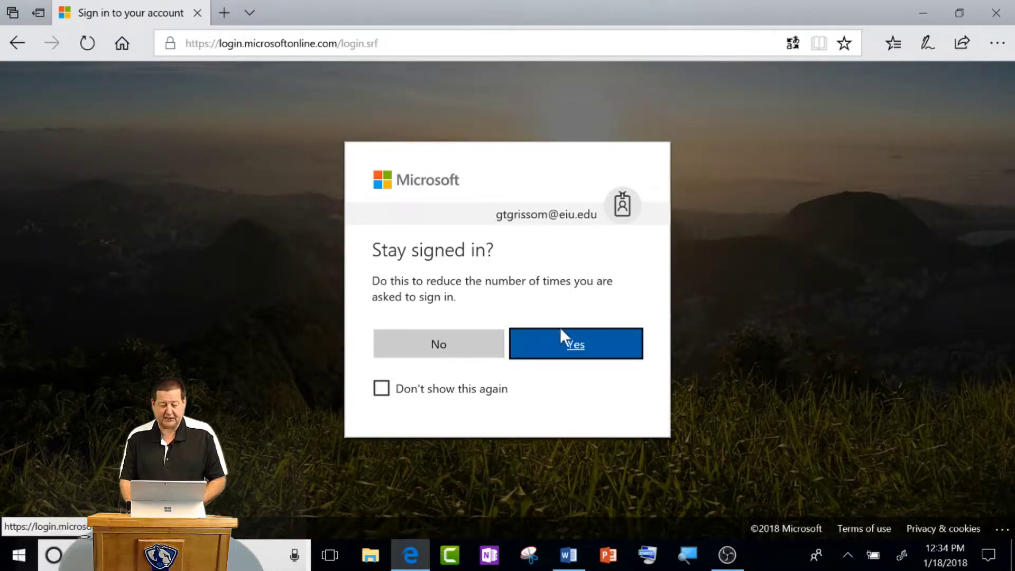
{"action": "left_click", "coordinate": [576, 343]}
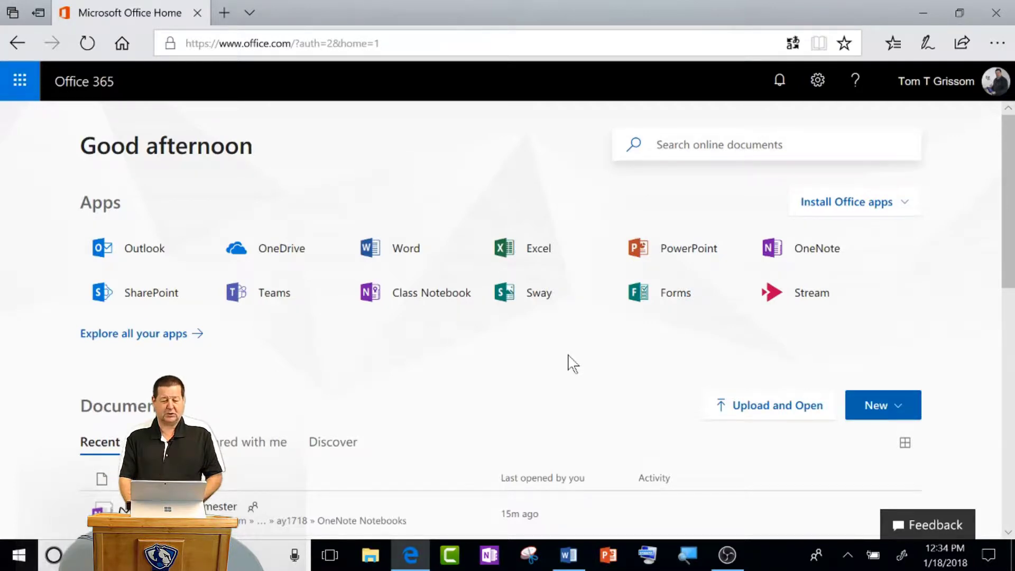
{"action": "mouse_move", "coordinate": [598, 332]}
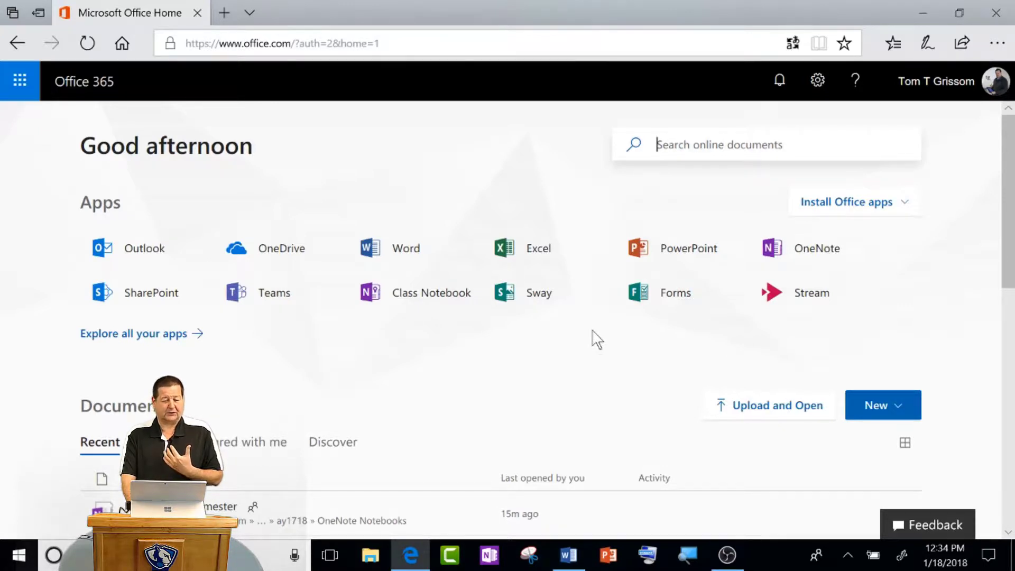
{"action": "mouse_move", "coordinate": [279, 257]}
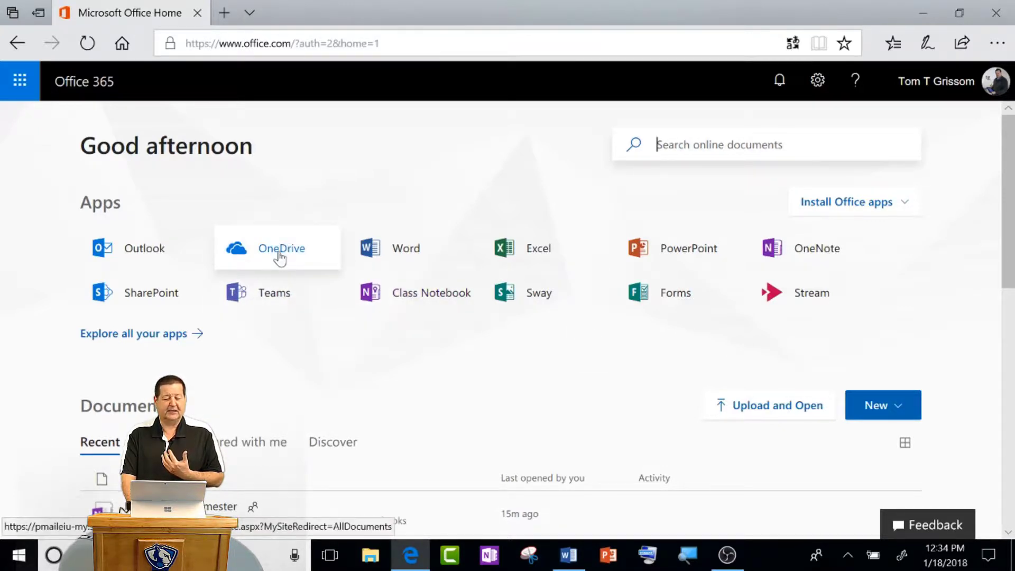
{"action": "mouse_move", "coordinate": [427, 269]}
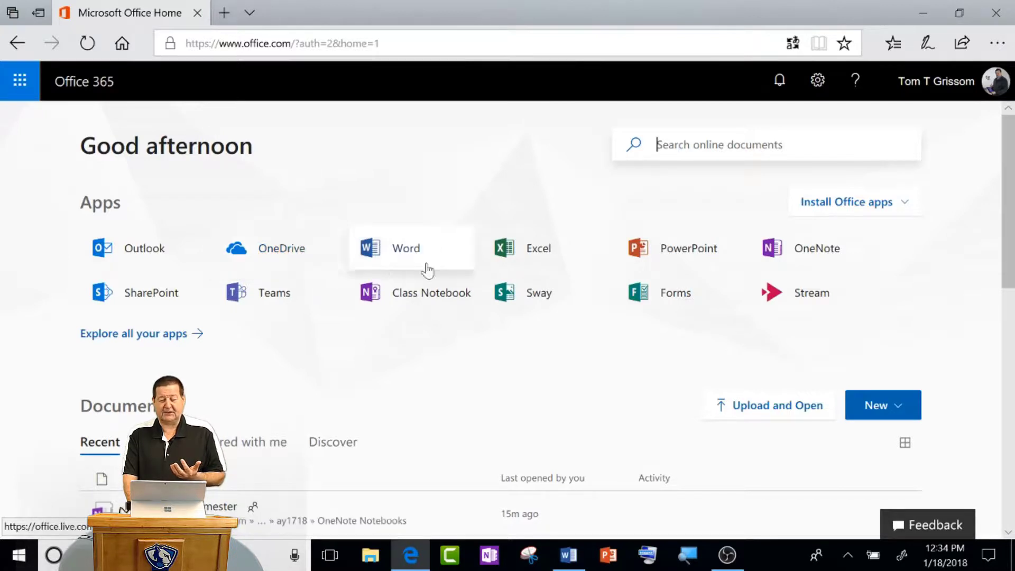
{"action": "mouse_move", "coordinate": [808, 260]}
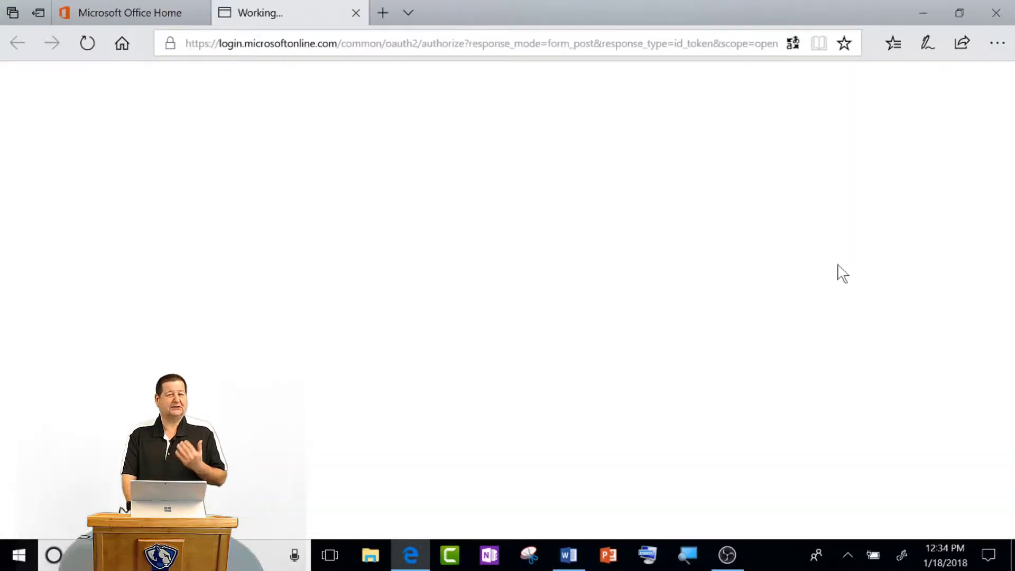
{"action": "mouse_move", "coordinate": [767, 268]}
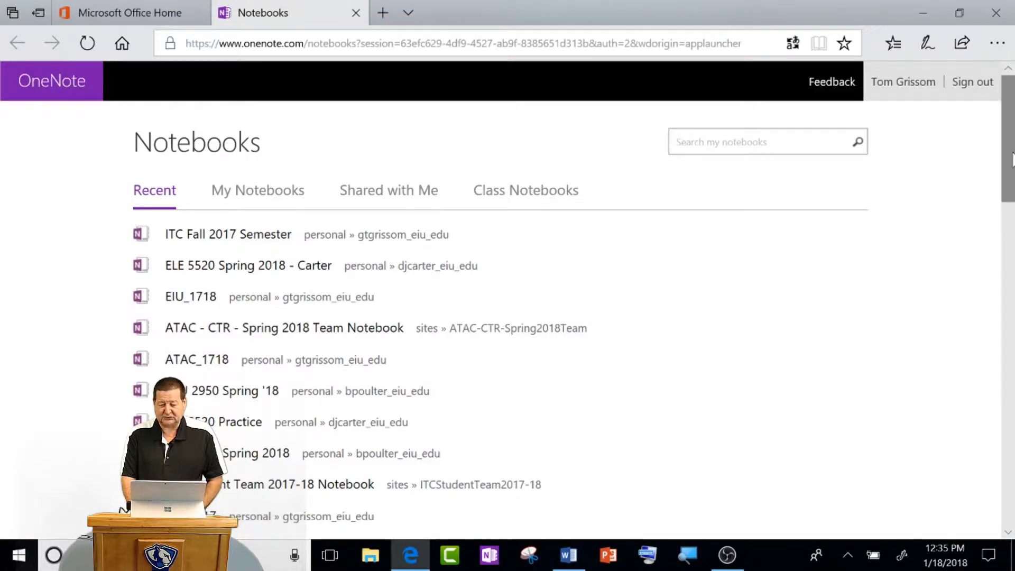
Filter to My Notebooks and open the ITC Spring 2018 Semester notebook
{"action": "scroll", "scroll_direction": "down", "scroll_amount": 3}
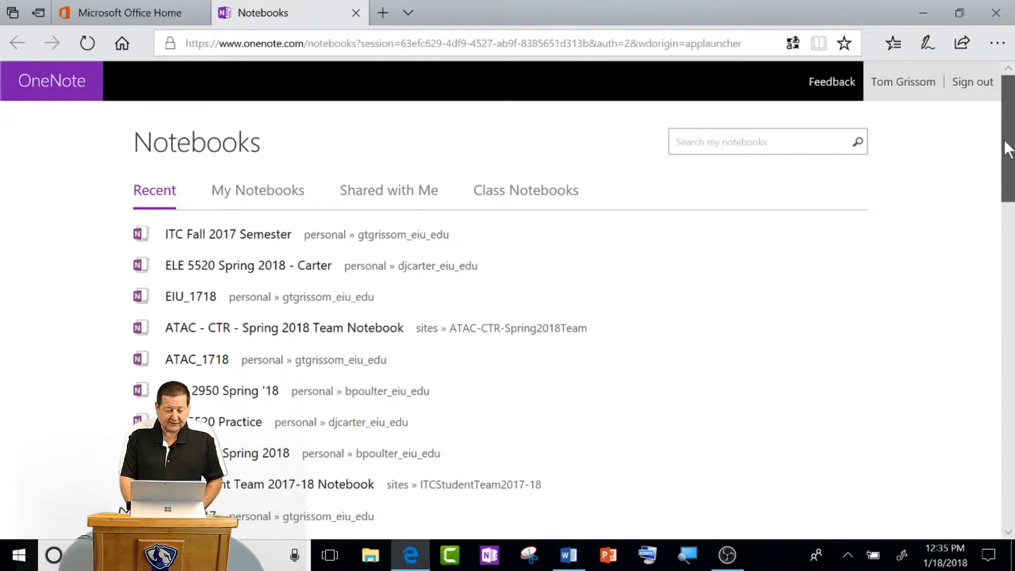
{"action": "left_click", "coordinate": [257, 190]}
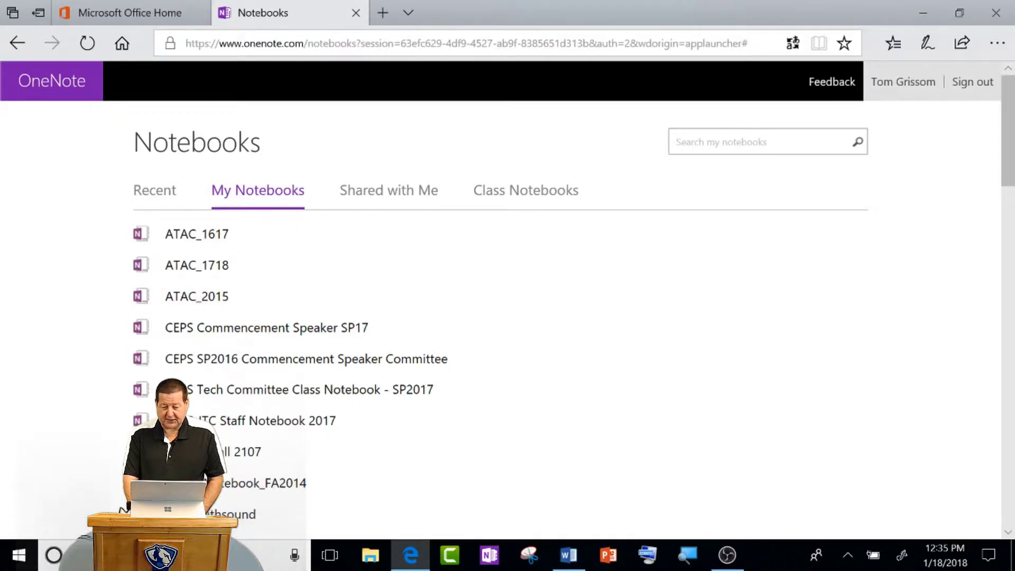
{"action": "scroll", "scroll_direction": "down", "scroll_amount": 3}
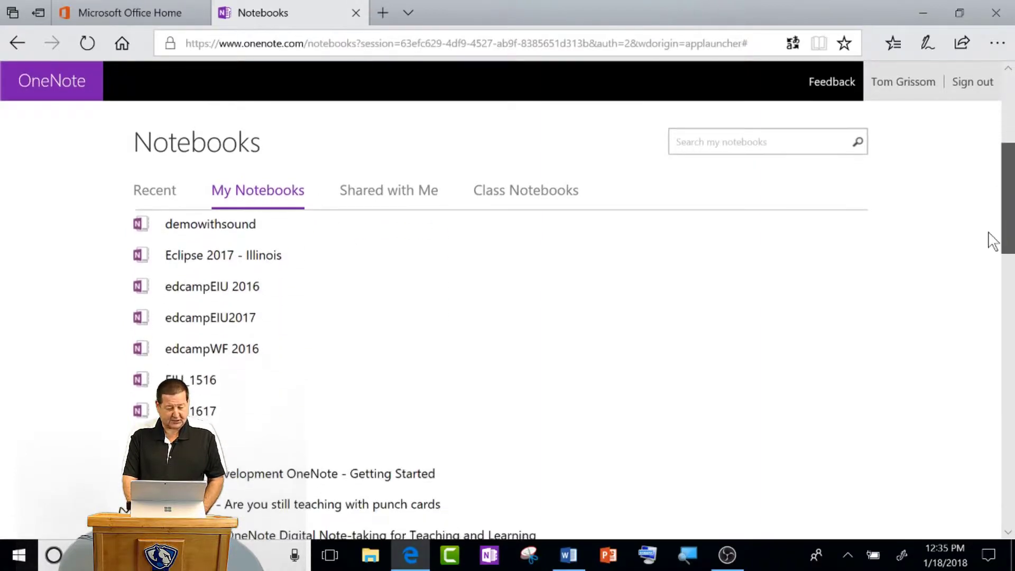
{"action": "scroll", "scroll_direction": "down", "scroll_amount": 3}
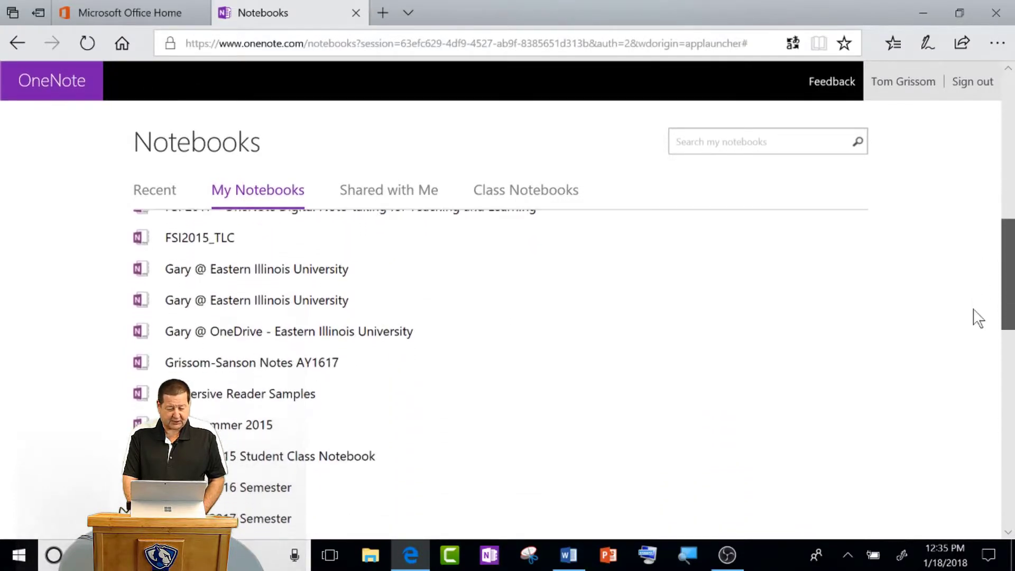
{"action": "scroll", "scroll_direction": "down", "scroll_amount": 3}
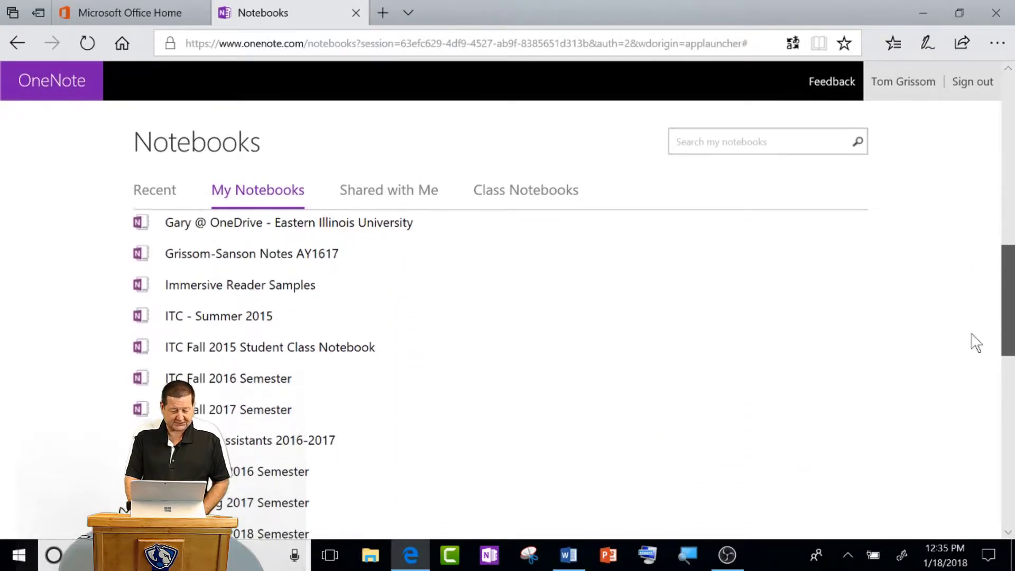
{"action": "scroll", "scroll_direction": "down", "scroll_amount": 3}
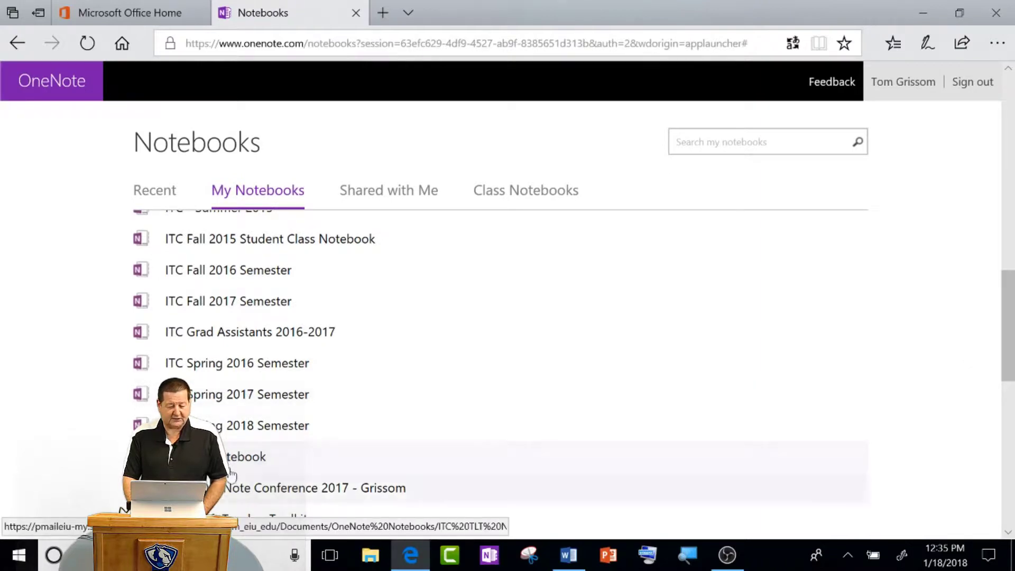
{"action": "left_click", "coordinate": [262, 426]}
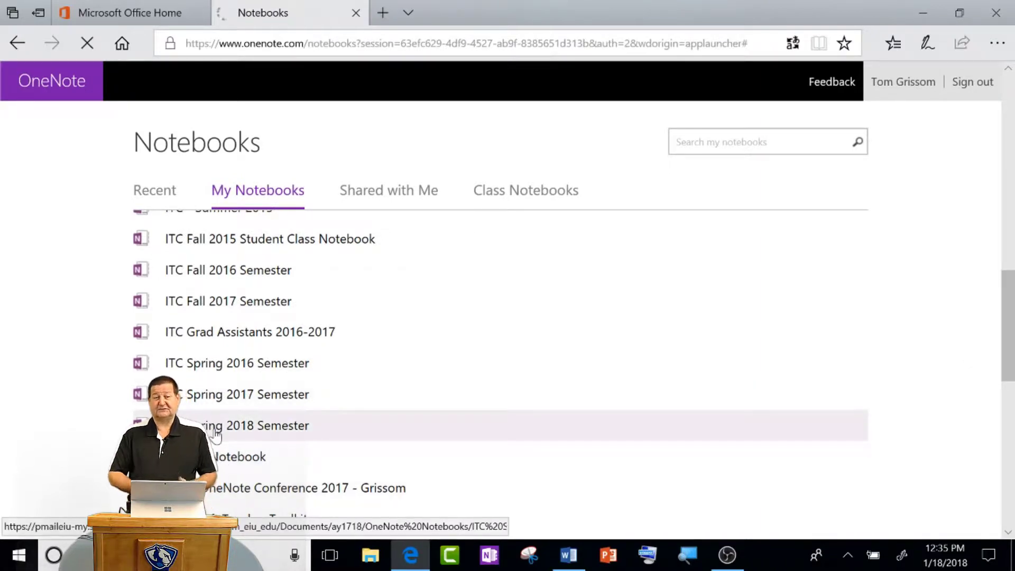
Open the Share dialog for the ITC Spring 2018 Semester notebook
{"action": "left_click", "coordinate": [254, 425]}
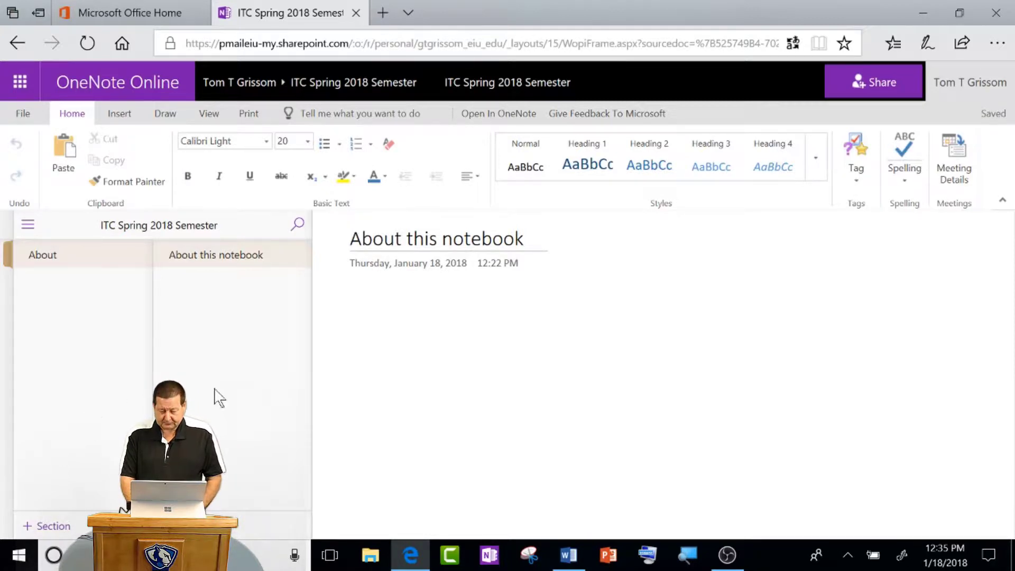
{"action": "mouse_move", "coordinate": [196, 355]}
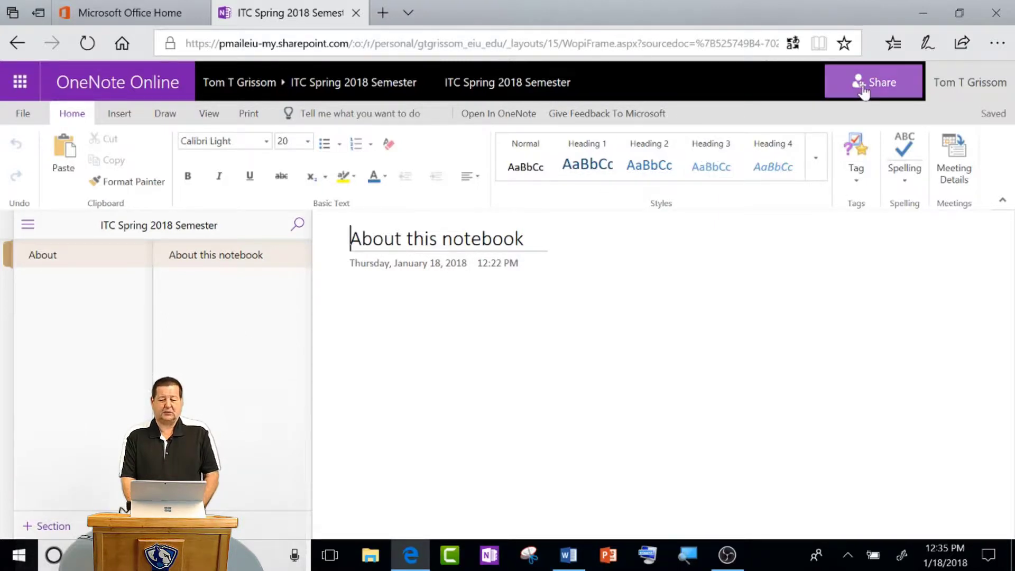
{"action": "left_click", "coordinate": [874, 81]}
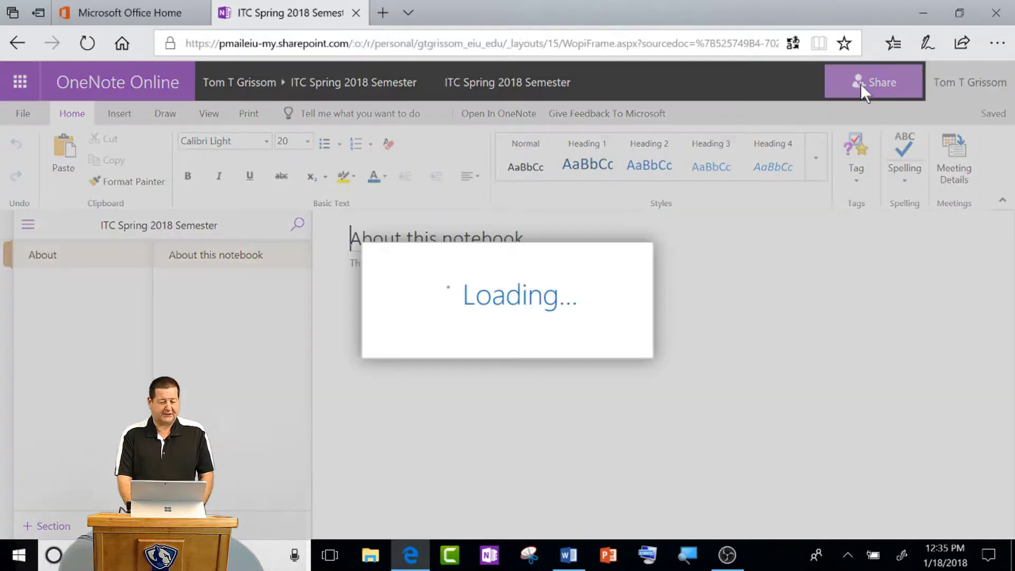
{"action": "mouse_move", "coordinate": [793, 135]}
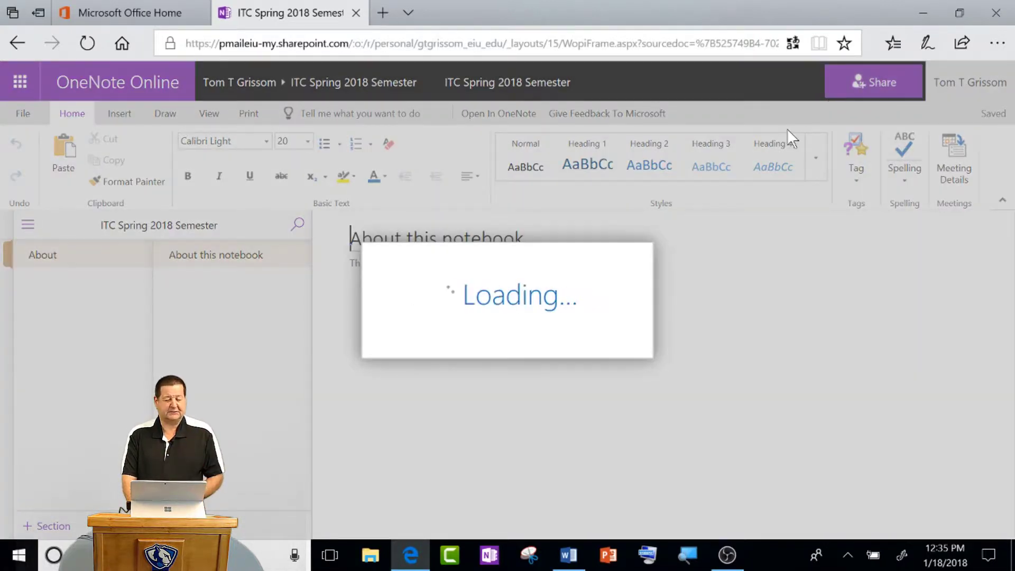
Keep the link audience as Anyone and uncheck Allow editing
{"action": "left_click", "coordinate": [874, 81]}
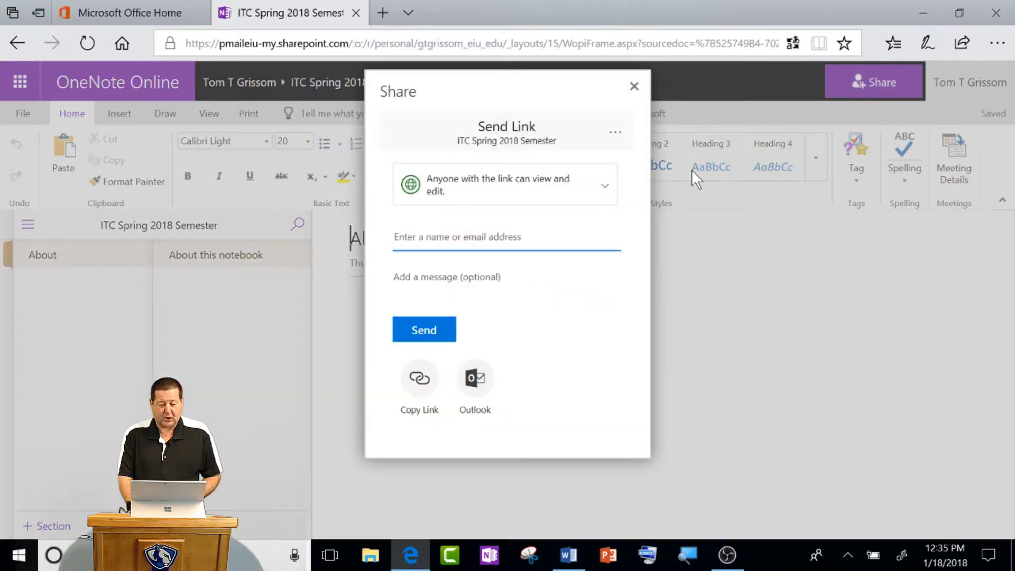
{"action": "mouse_move", "coordinate": [475, 198]}
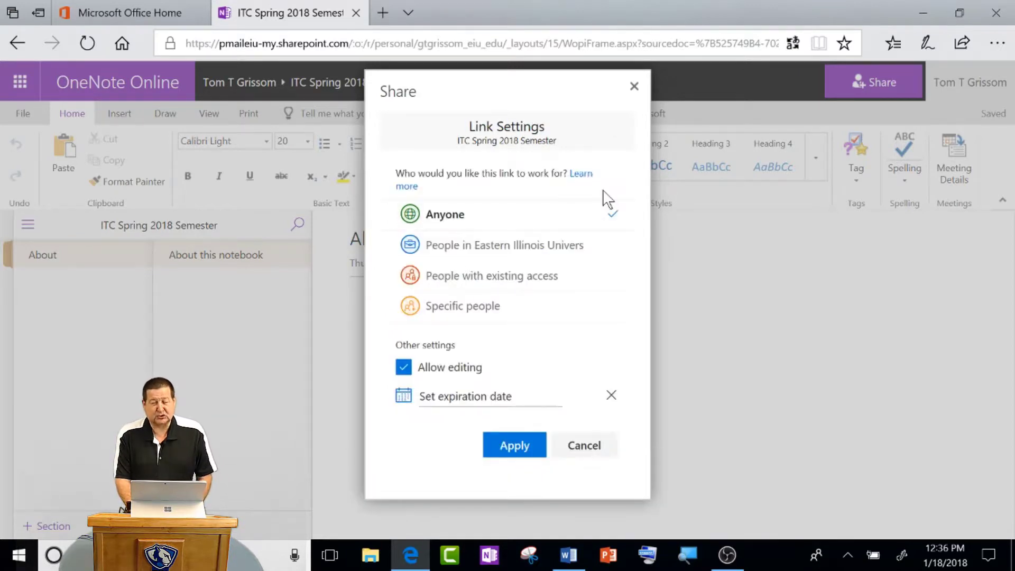
{"action": "mouse_move", "coordinate": [583, 221]}
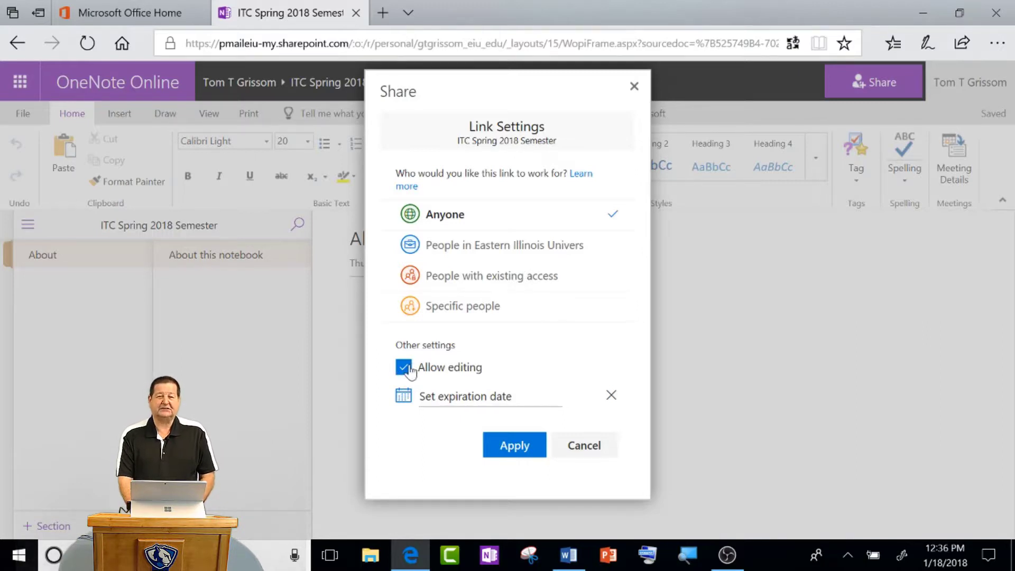
{"action": "left_click", "coordinate": [404, 368]}
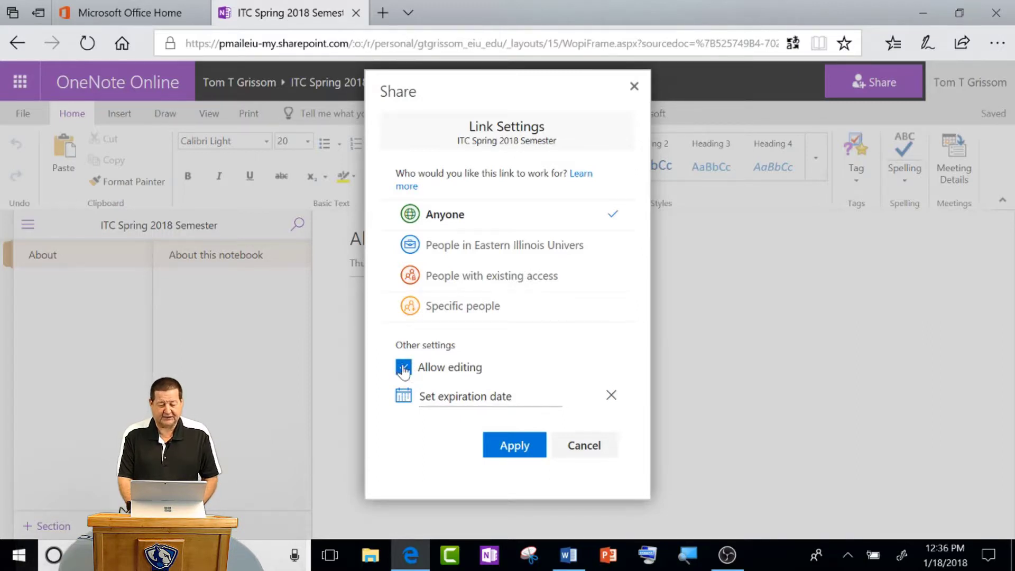
{"action": "left_click", "coordinate": [403, 368]}
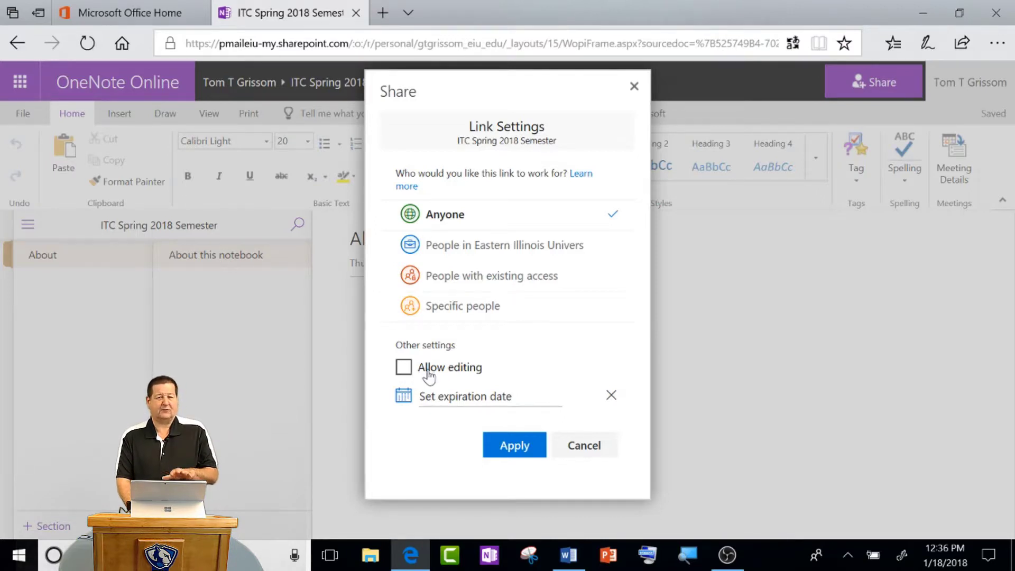
{"action": "mouse_move", "coordinate": [428, 384]}
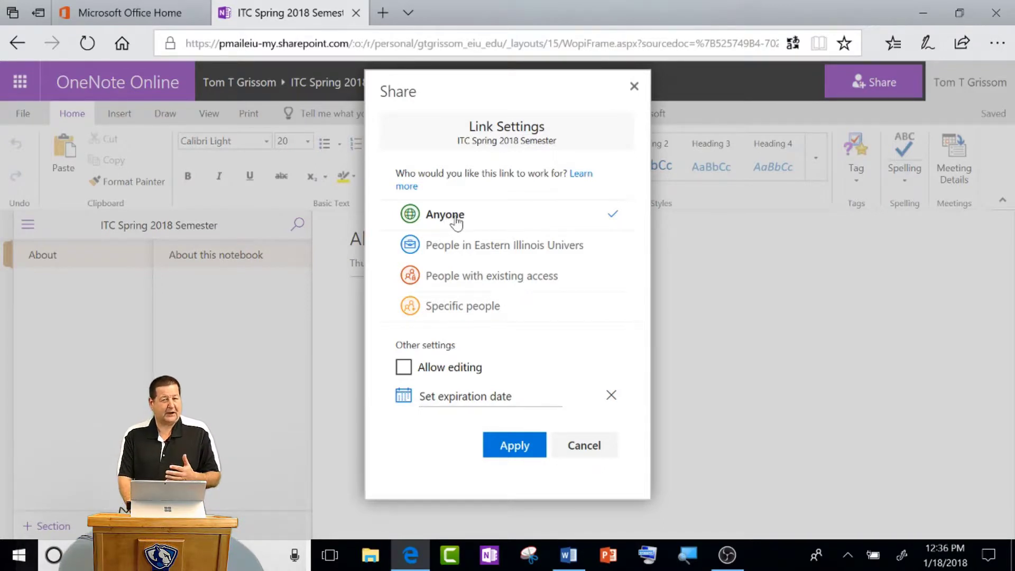
{"action": "mouse_move", "coordinate": [471, 220]}
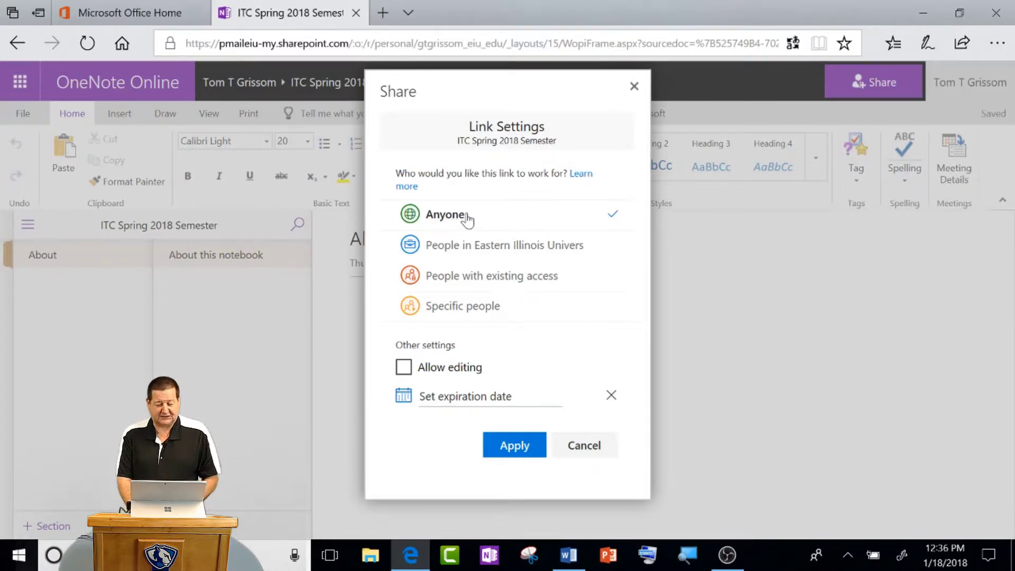
{"action": "mouse_move", "coordinate": [578, 228]}
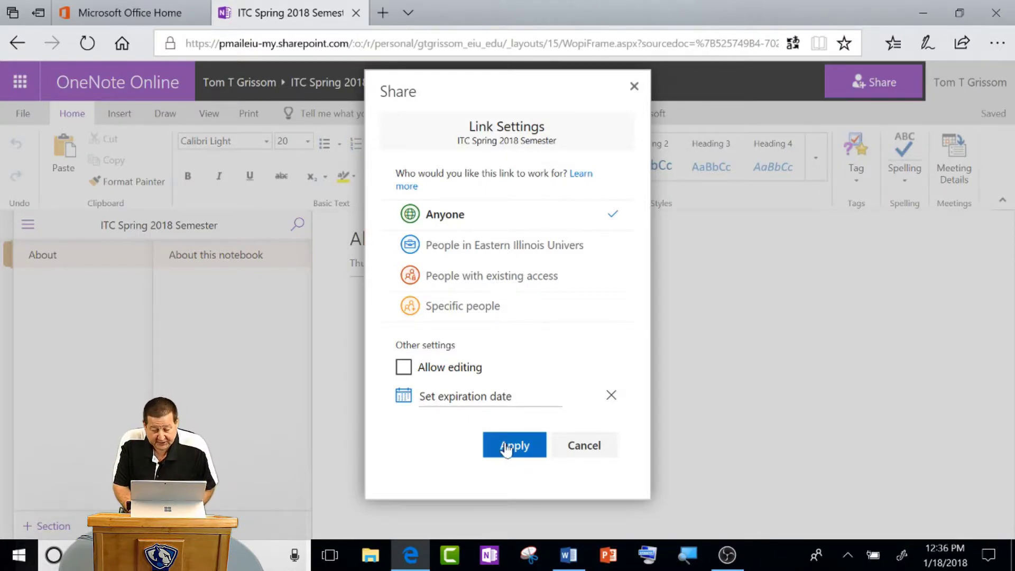
Apply the view-only link settings, copy the generated link, and close the Share dialog
{"action": "left_click", "coordinate": [514, 446]}
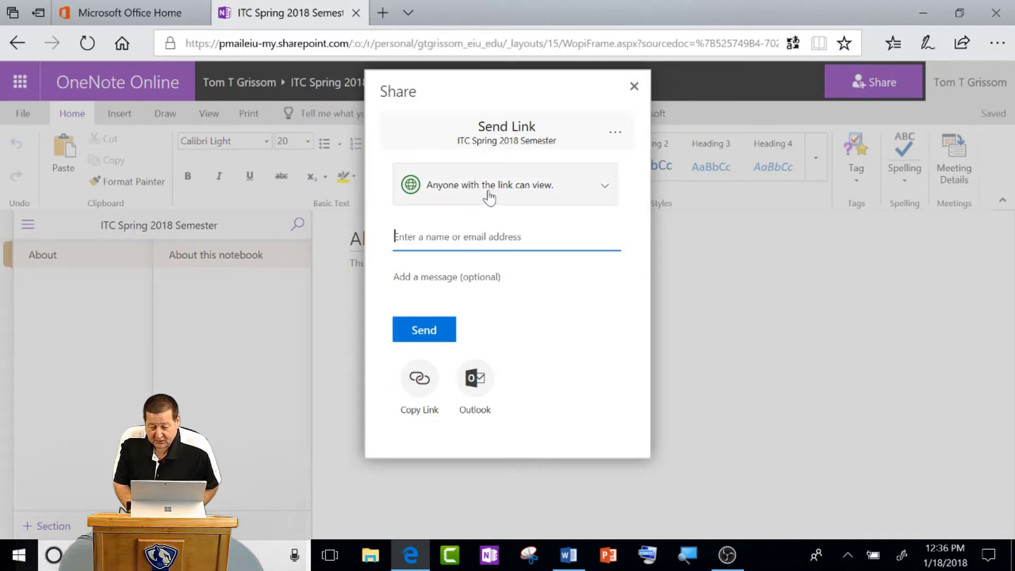
{"action": "mouse_move", "coordinate": [553, 194]}
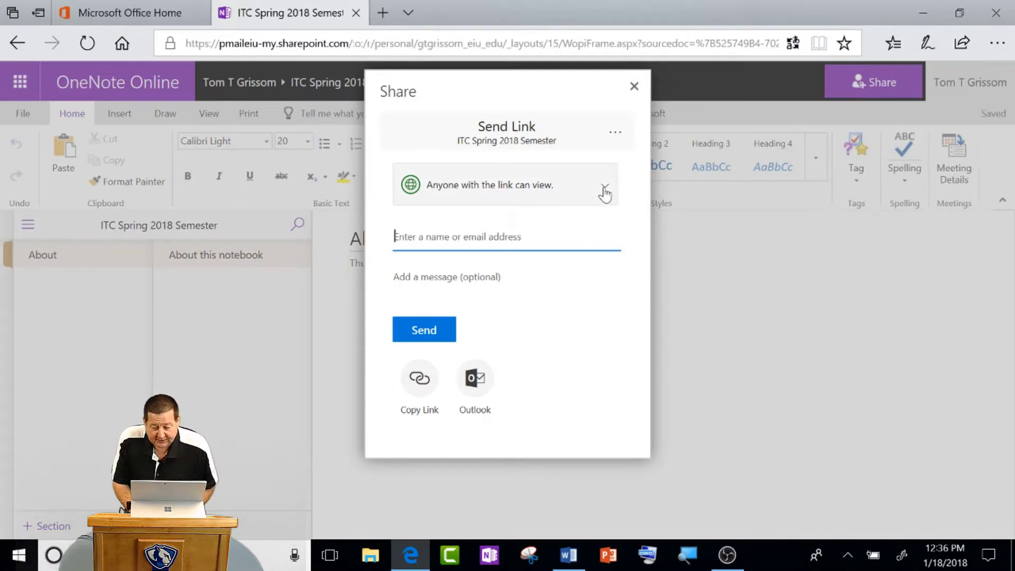
{"action": "left_click", "coordinate": [419, 379]}
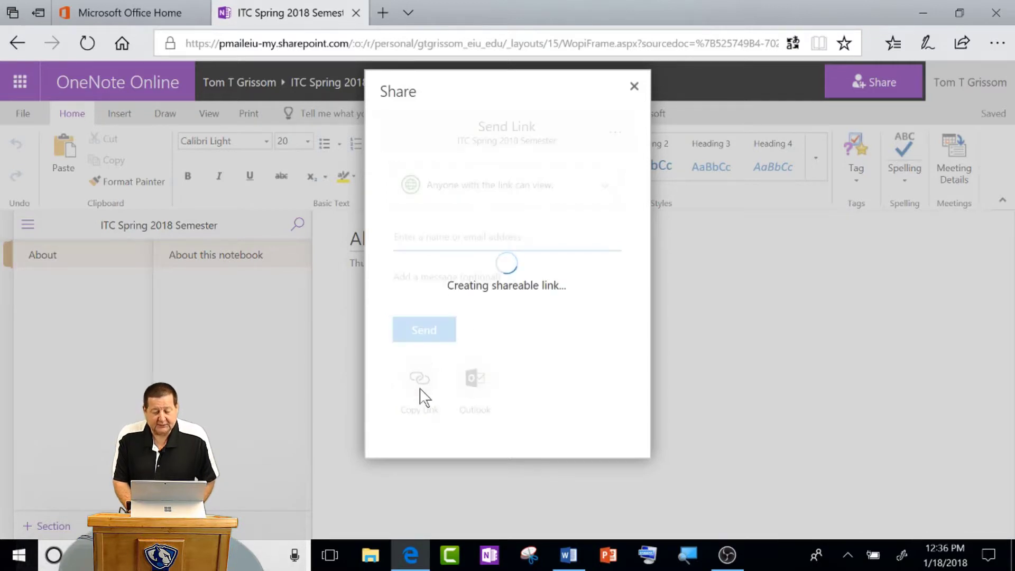
{"action": "mouse_move", "coordinate": [457, 422]}
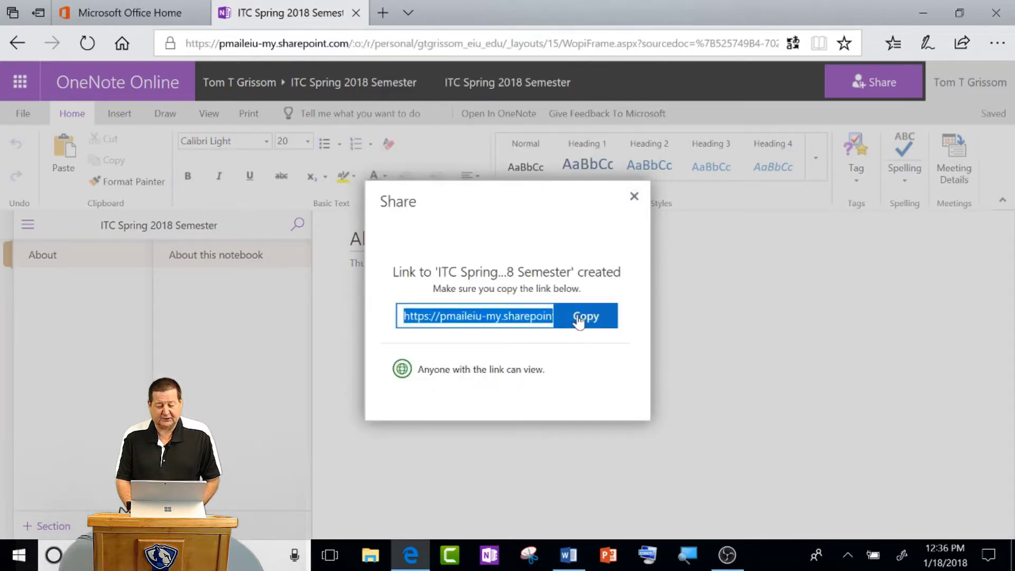
{"action": "left_click", "coordinate": [586, 316]}
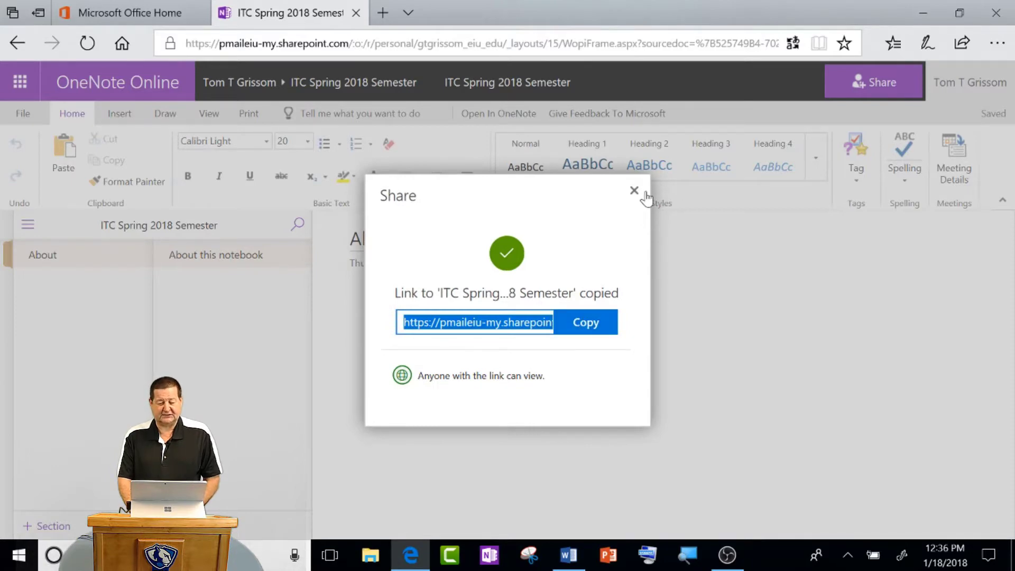
{"action": "left_click", "coordinate": [635, 190]}
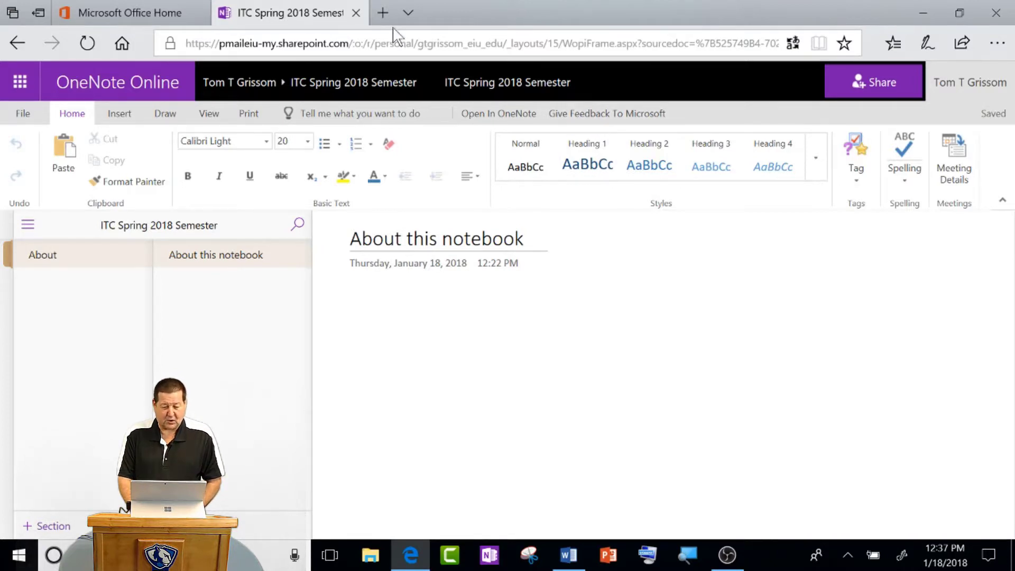
{"action": "left_click", "coordinate": [383, 12]}
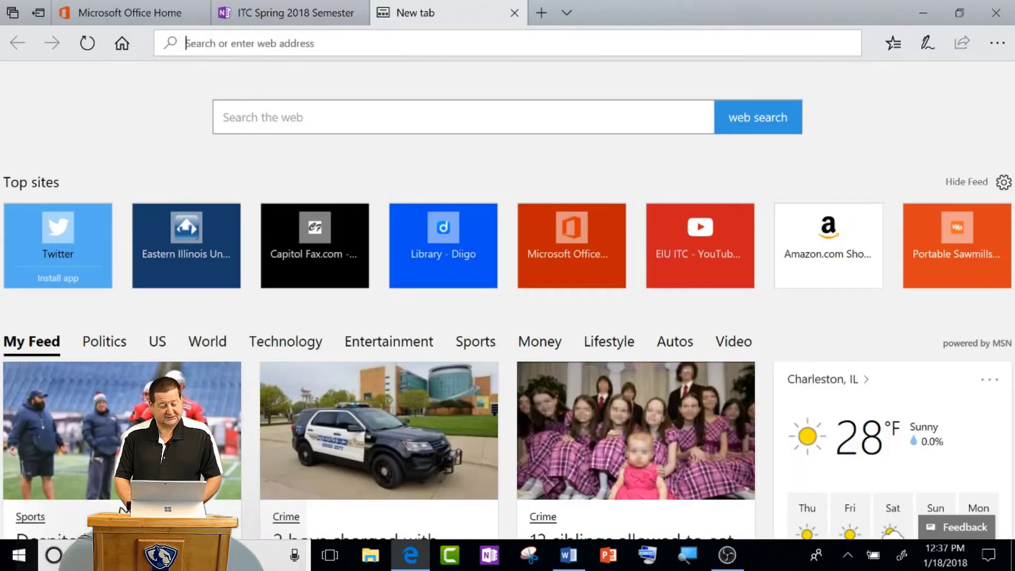
{"action": "type", "text": "eiu.edu/"}
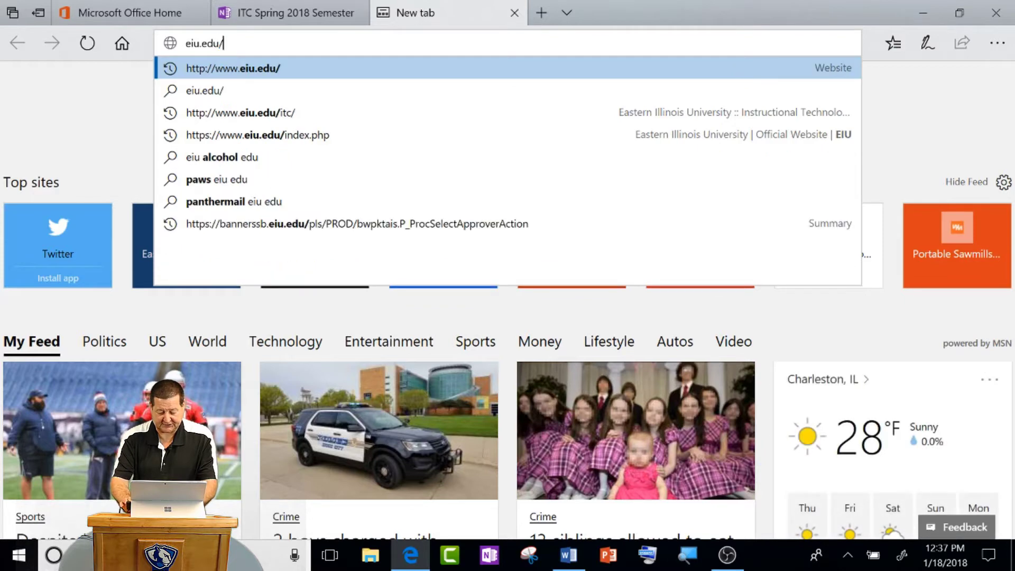
{"action": "left_click", "coordinate": [229, 112]}
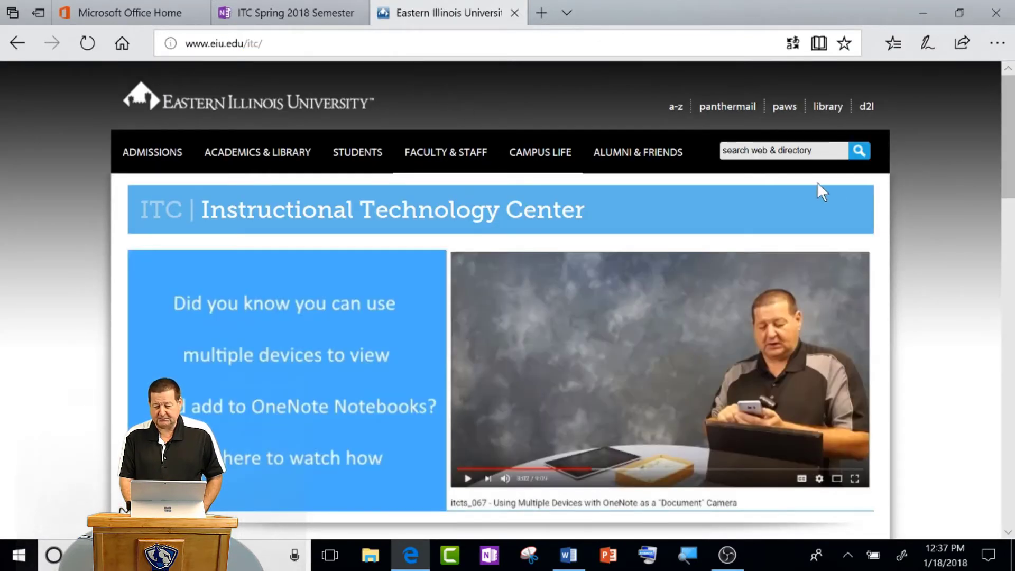
{"action": "scroll", "scroll_direction": "down", "scroll_amount": 3}
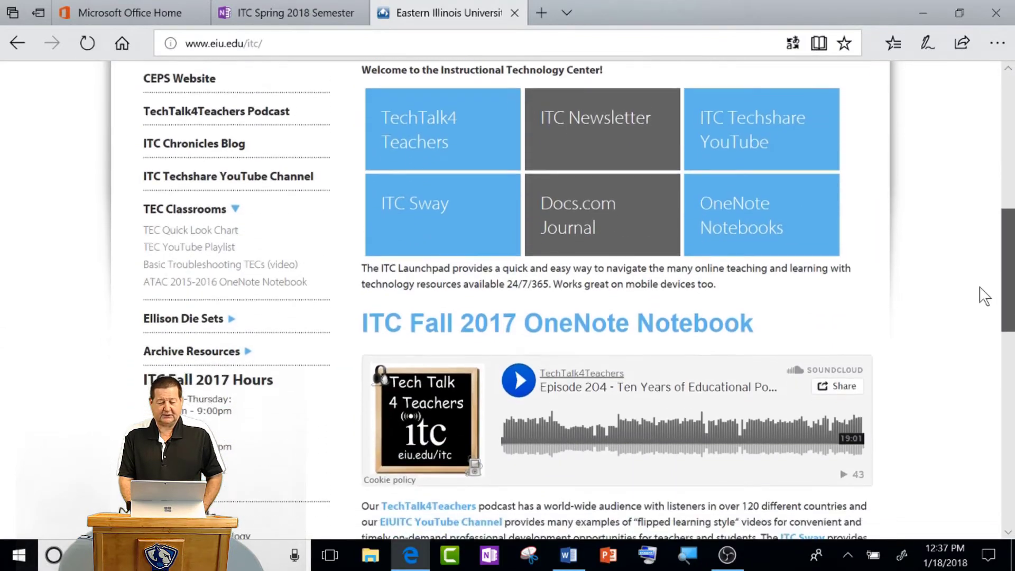
{"action": "scroll", "scroll_direction": "down", "scroll_amount": 3}
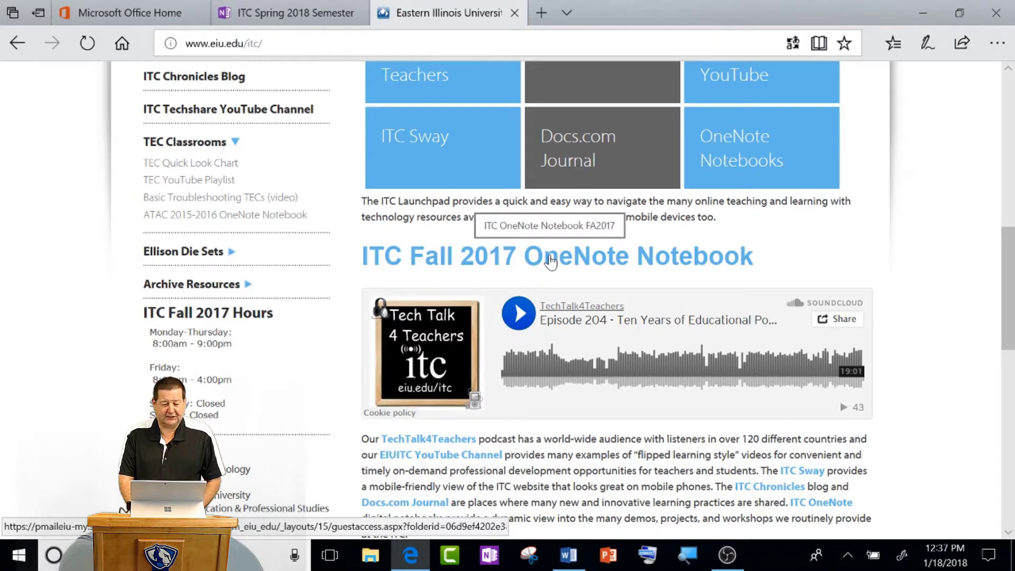
{"action": "left_click", "coordinate": [288, 14]}
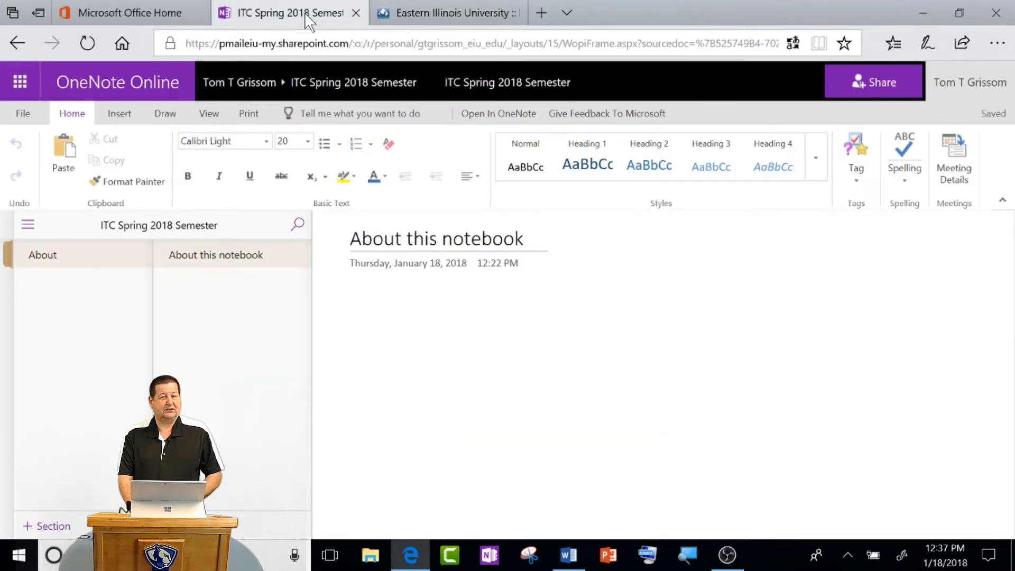